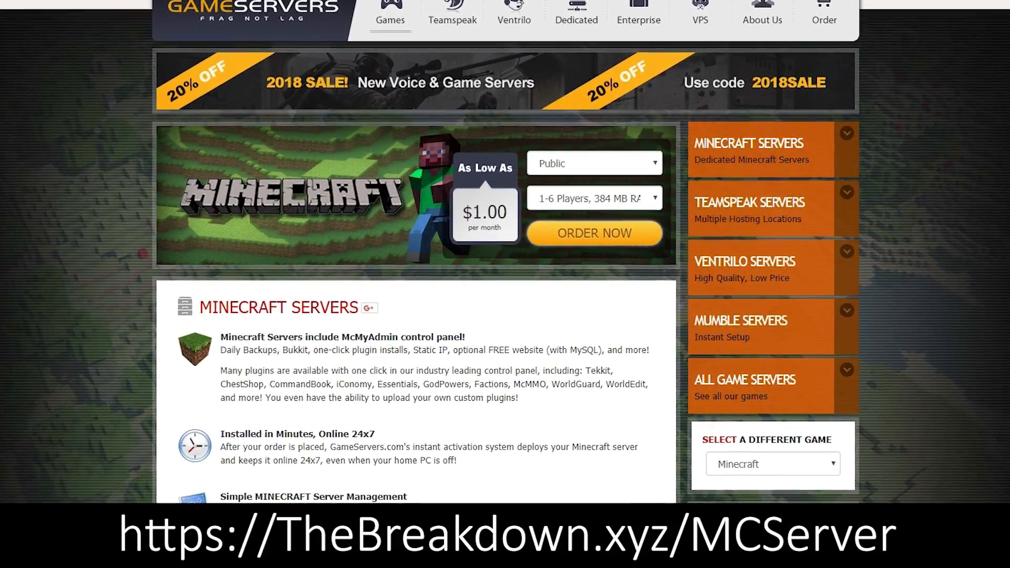
Scroll down the install guide and follow its 'Click here to download Optifine!' link
scroll(down, 3)
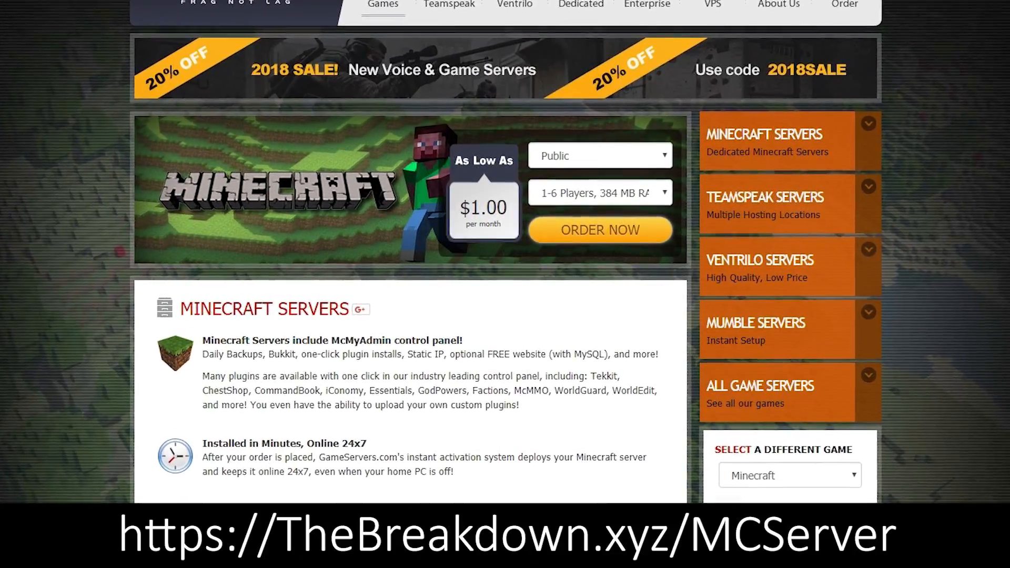
scroll(down, 3)
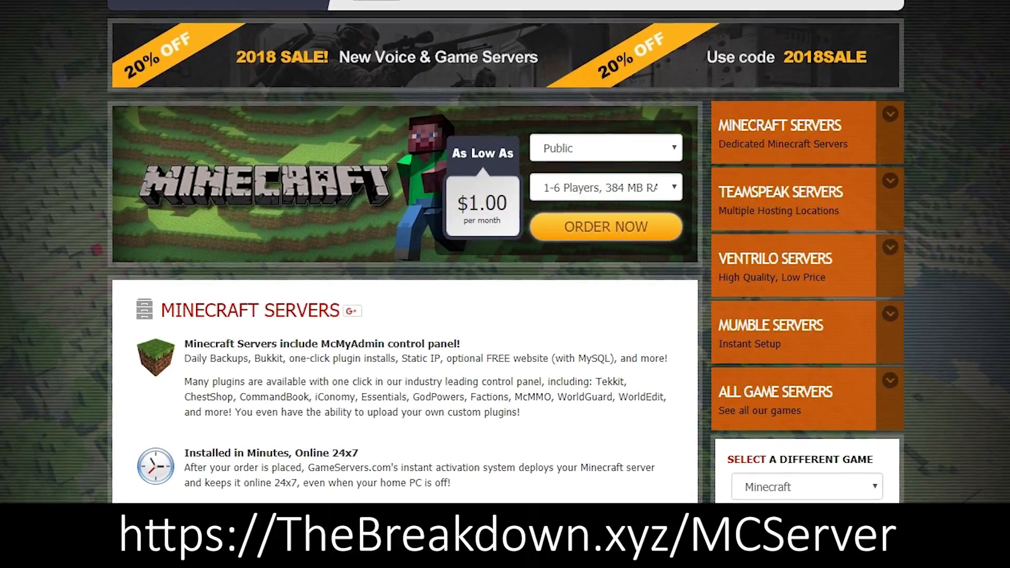
scroll(down, 3)
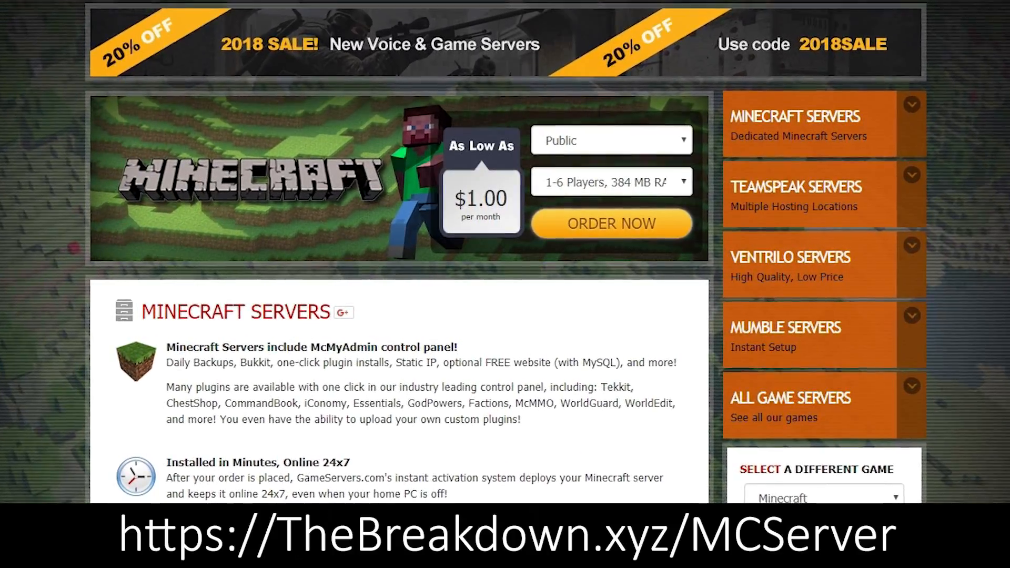
scroll(down, 3)
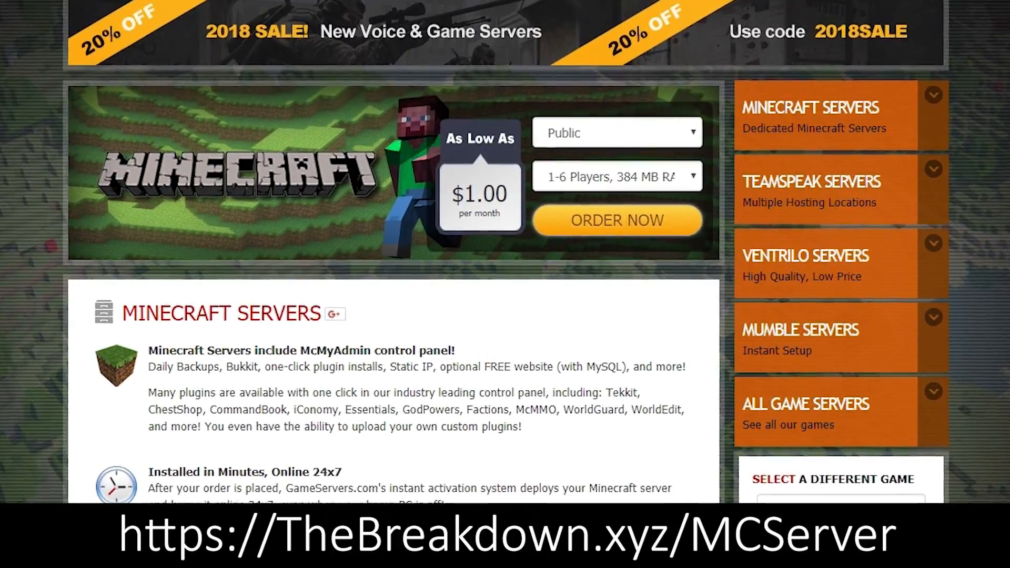
scroll(down, 3)
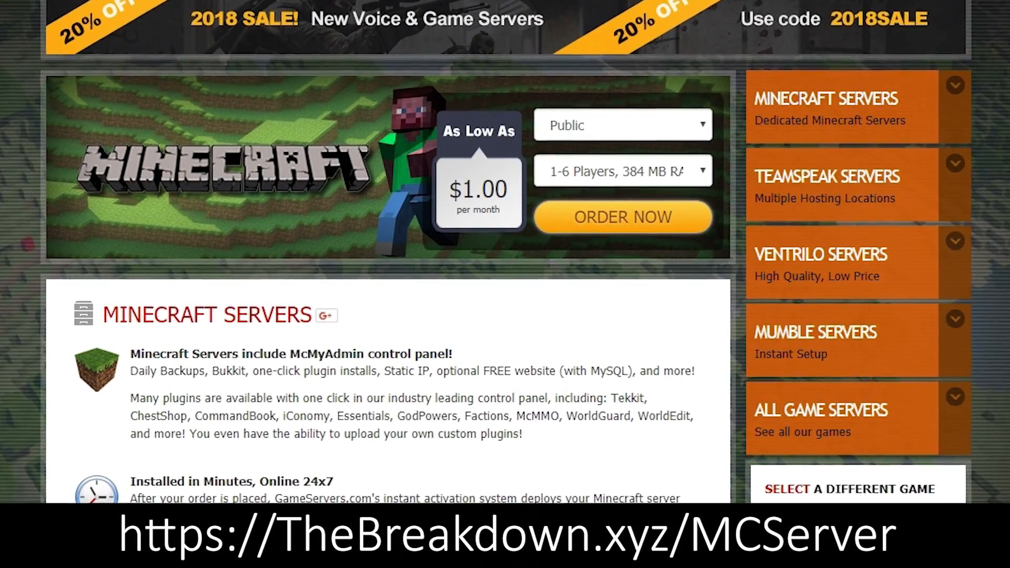
scroll(down, 3)
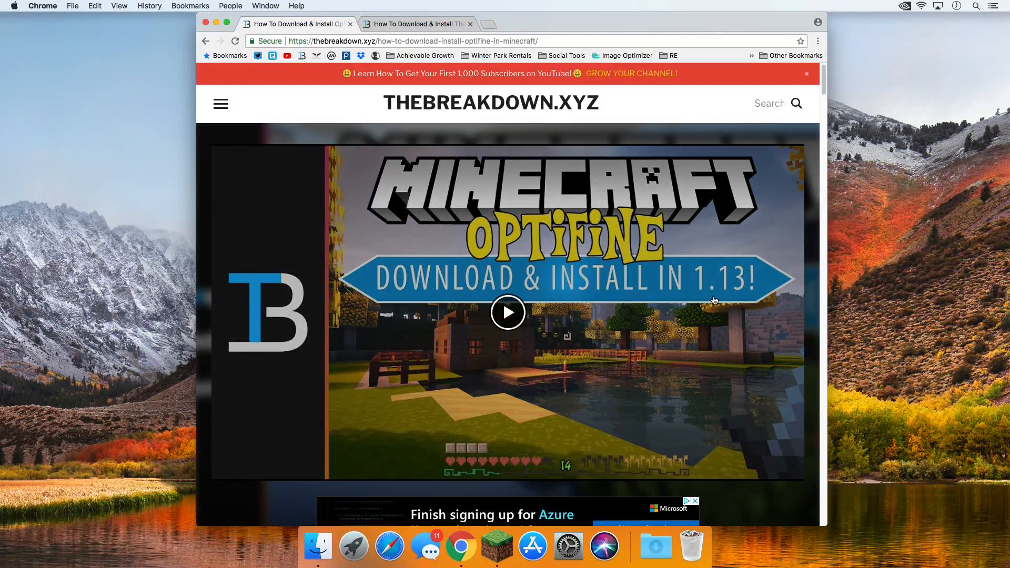
mouse_move(441, 203)
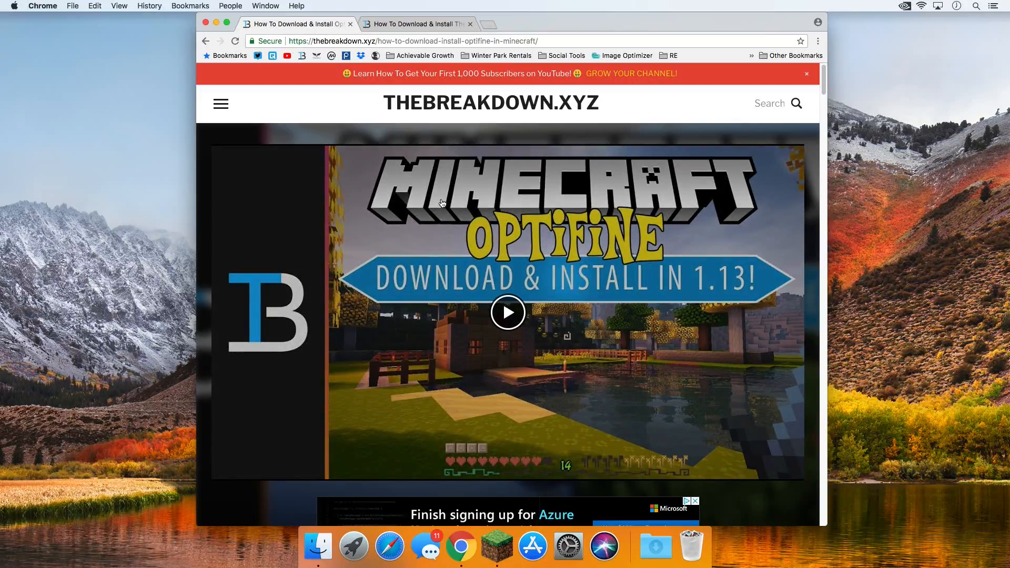
scroll(down, 3)
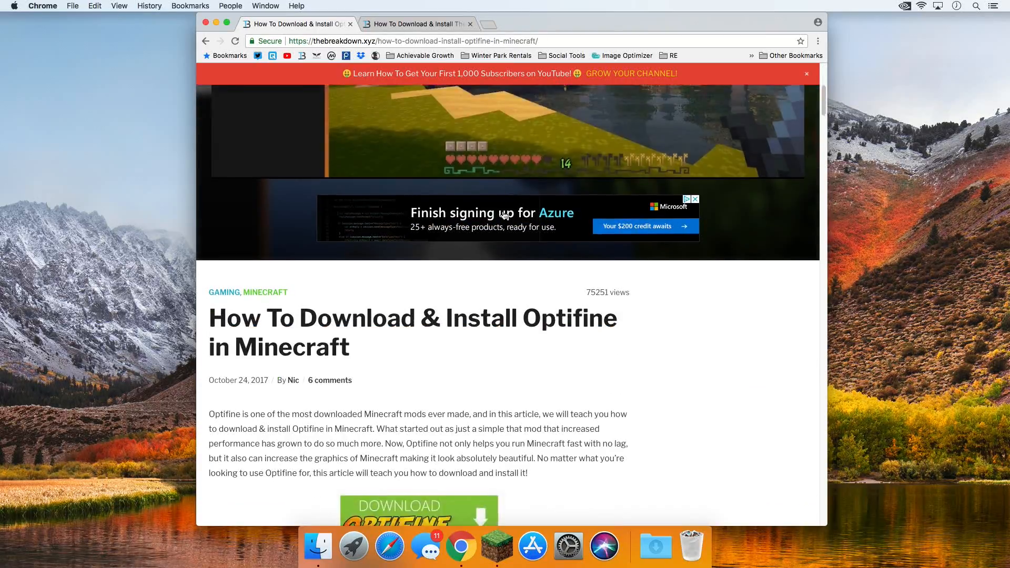
scroll(down, 3)
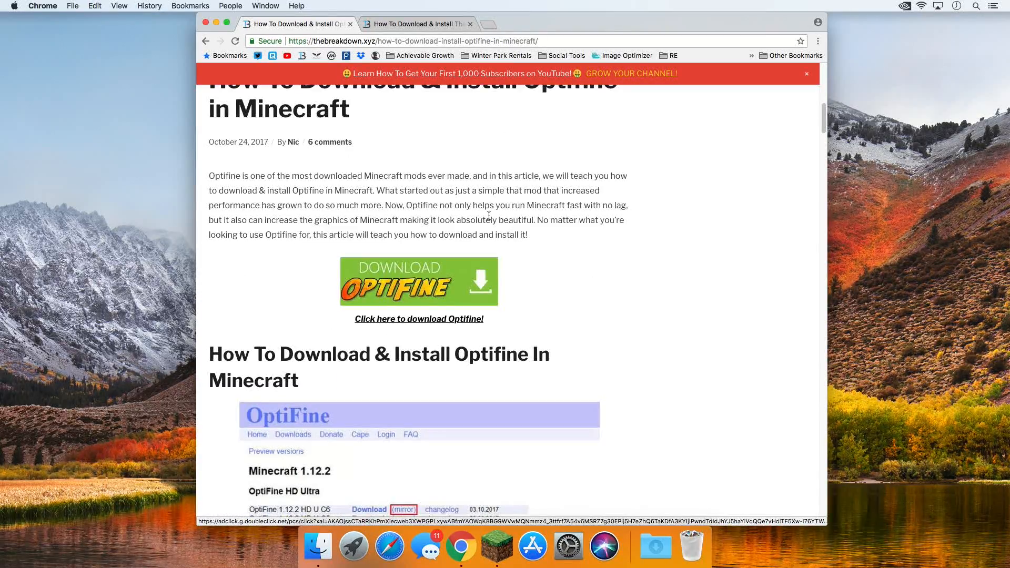
scroll(down, 3)
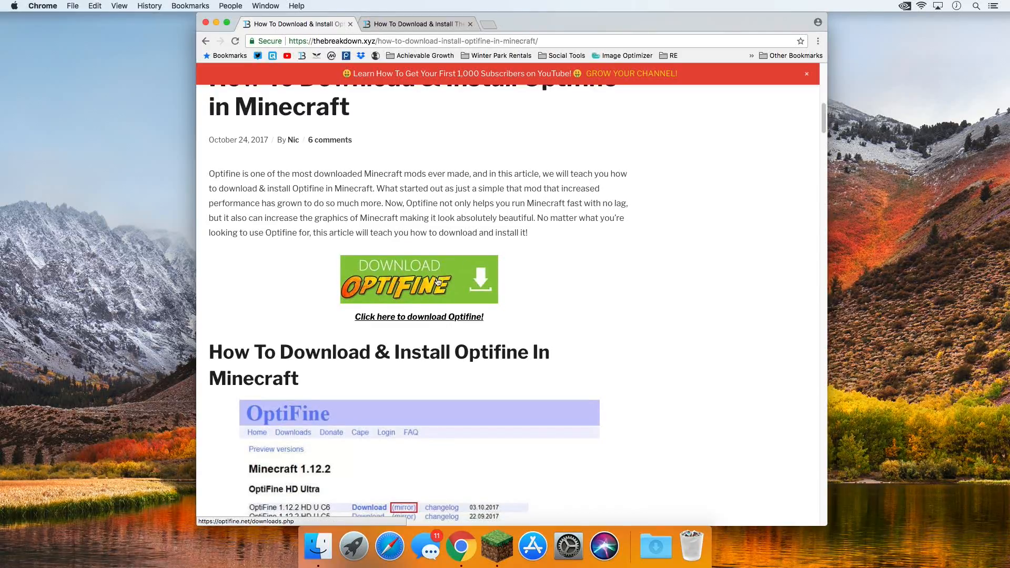
click(403, 508)
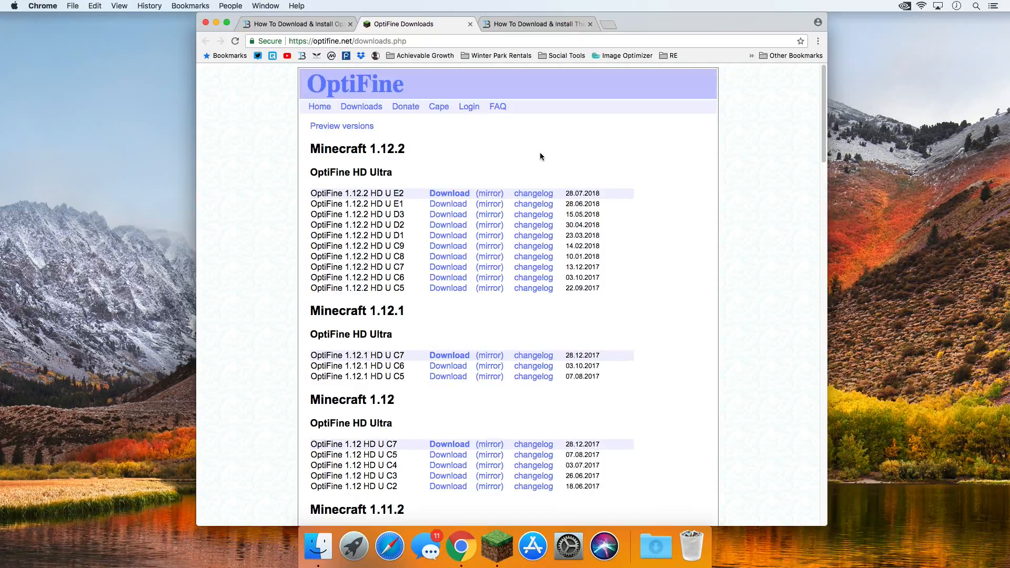
double_click(356, 148)
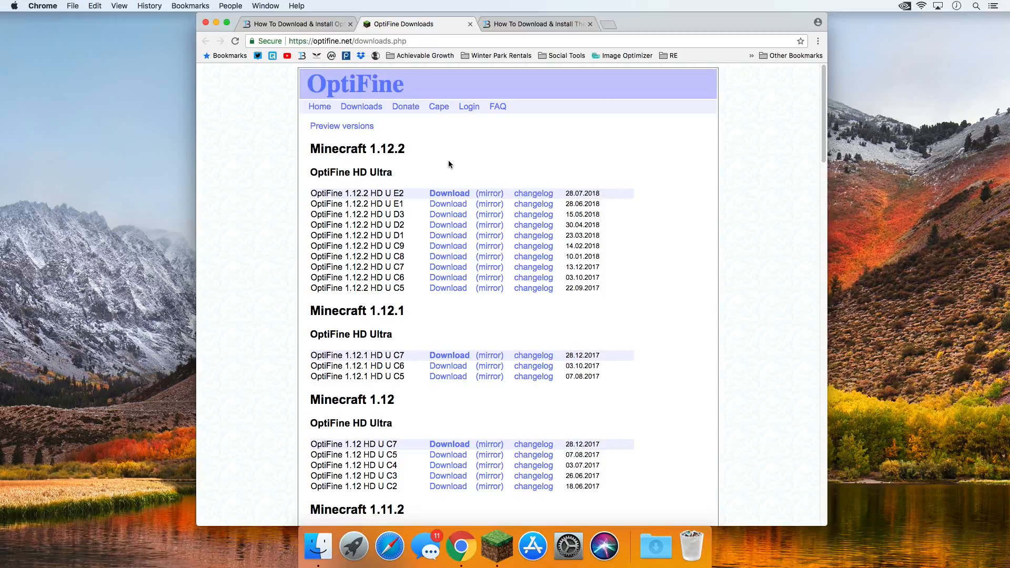
mouse_move(454, 164)
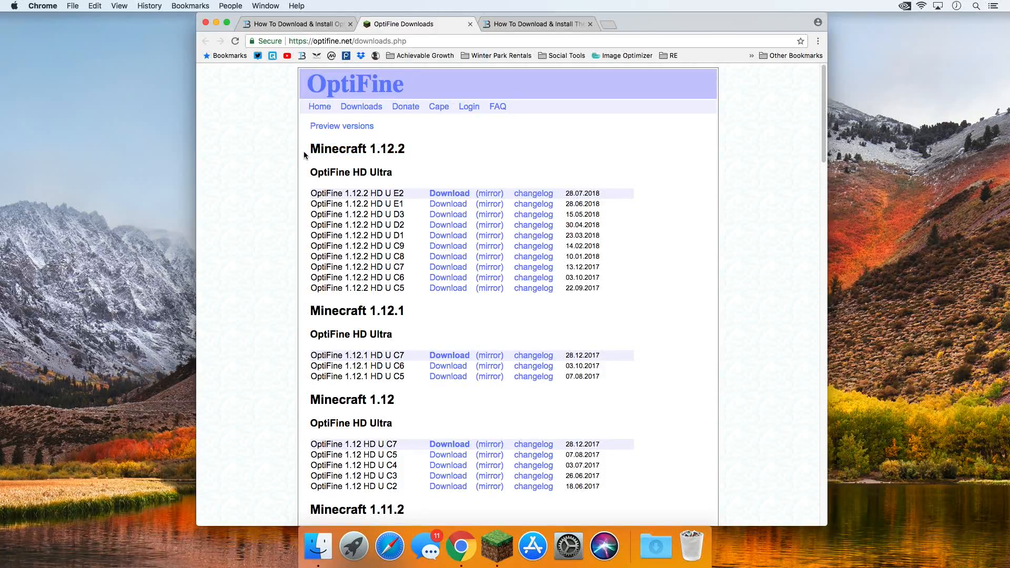
mouse_move(503, 196)
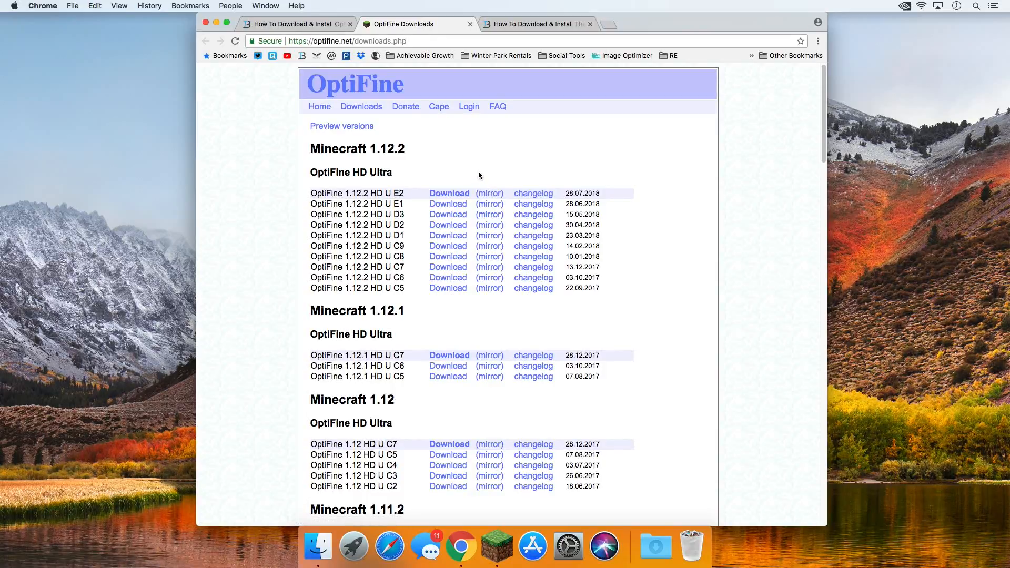
mouse_move(341, 125)
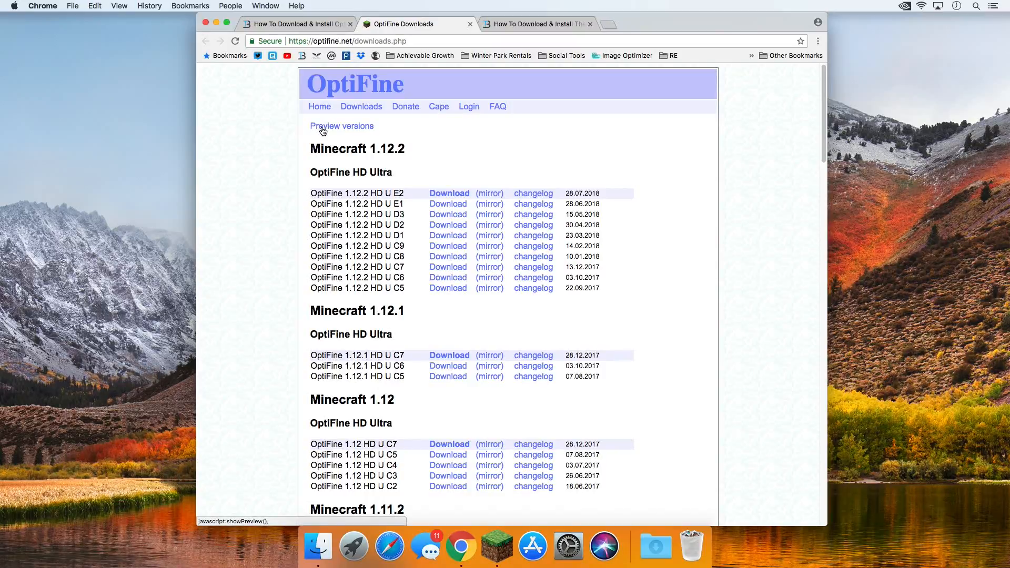
click(341, 125)
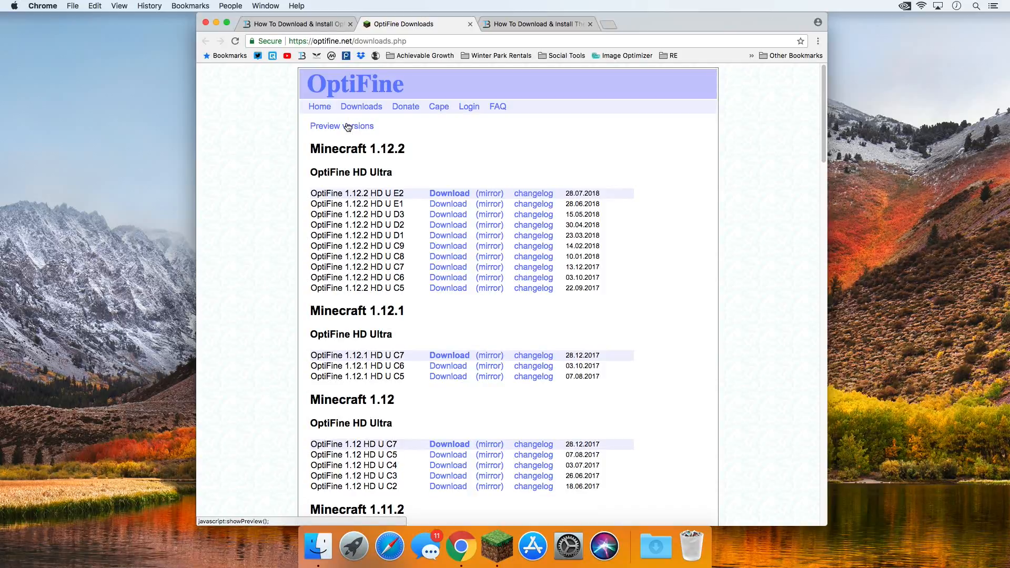
Download OptiFine 1.13 HD U E3 alpha8 from the preview versions list and close the ad tab
click(341, 125)
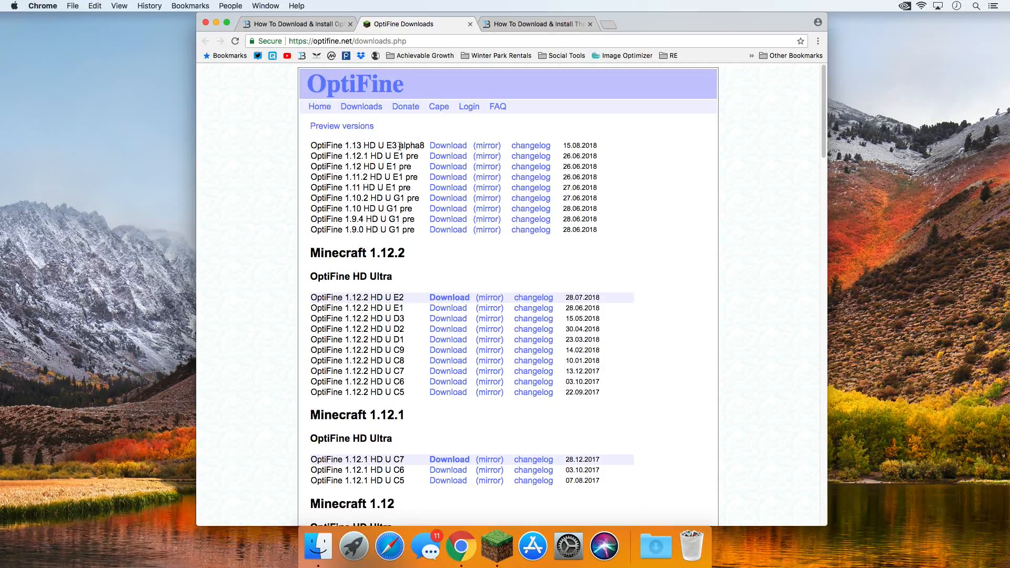
click(447, 145)
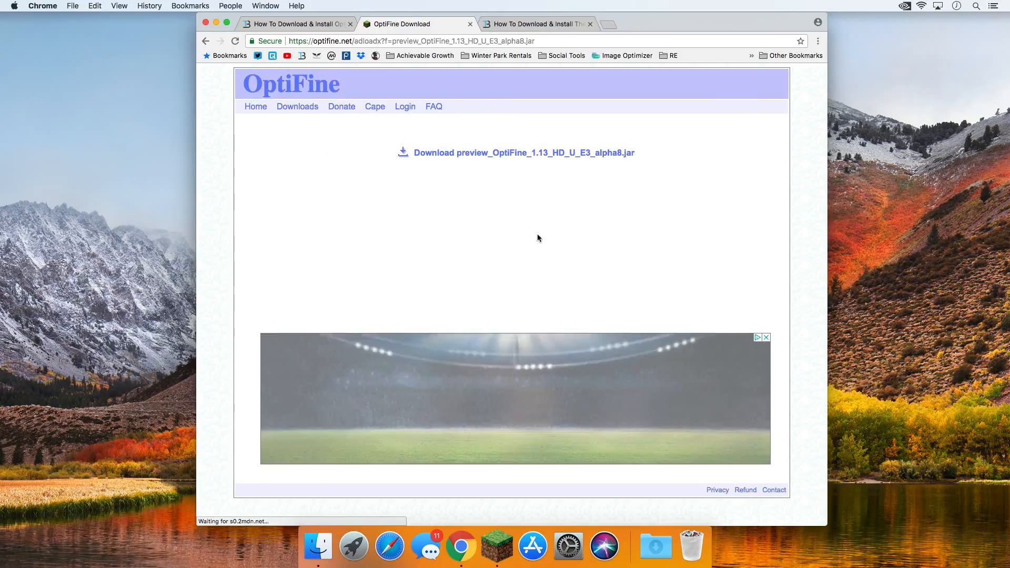
mouse_move(335, 203)
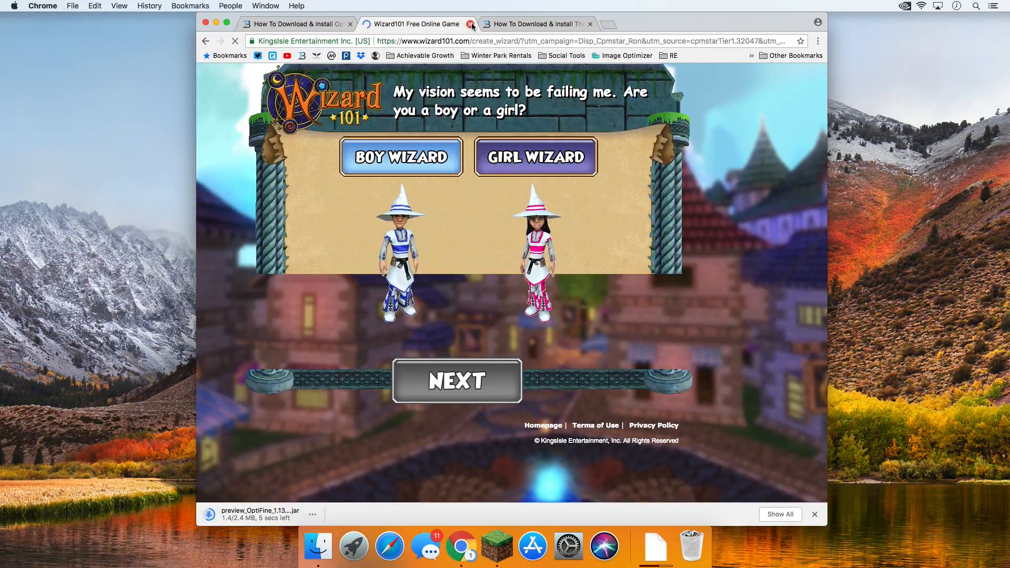
click(471, 24)
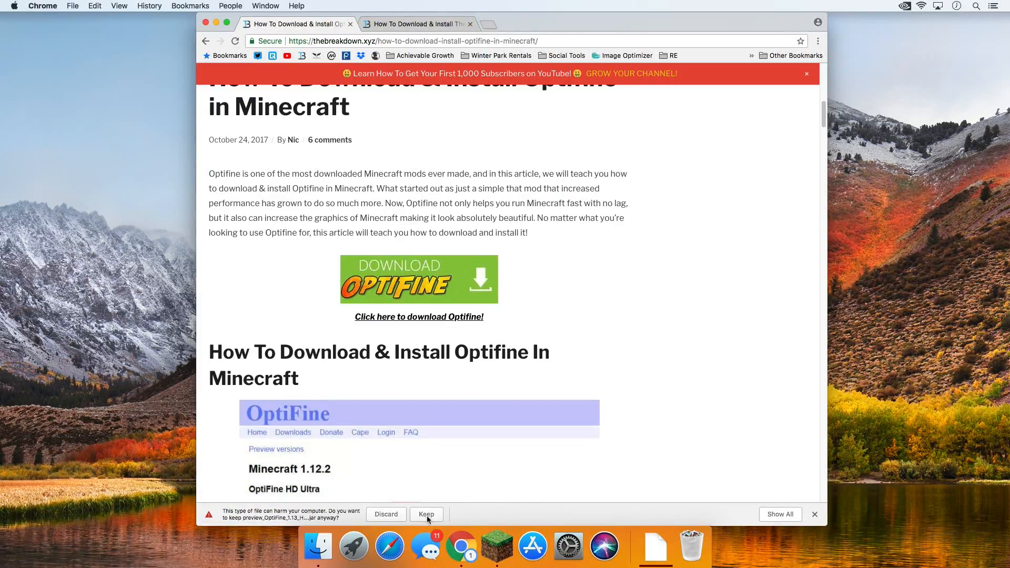
Keep the downloaded OptiFine .jar despite Chrome's harmful-file warning
click(426, 515)
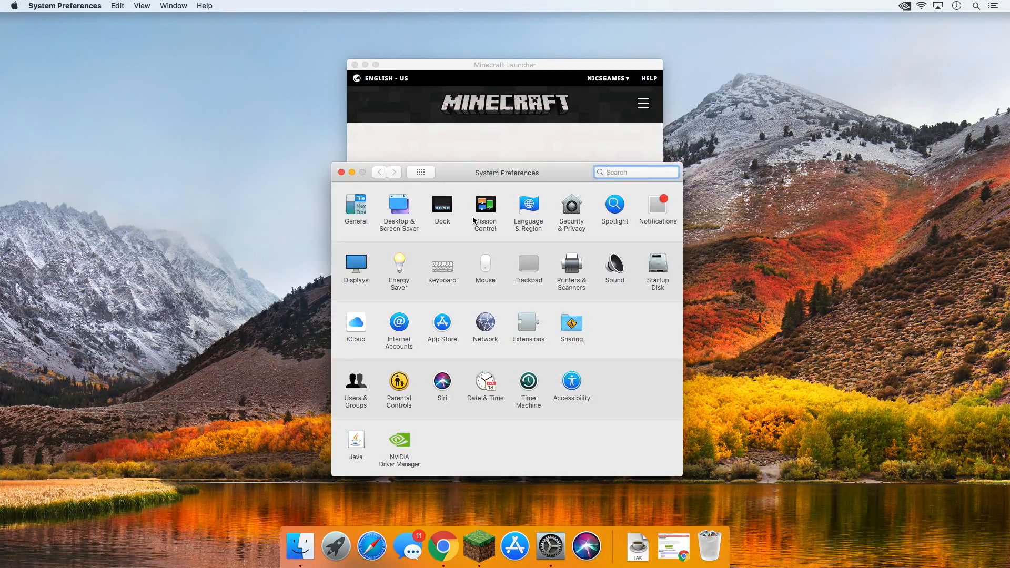
mouse_move(599, 200)
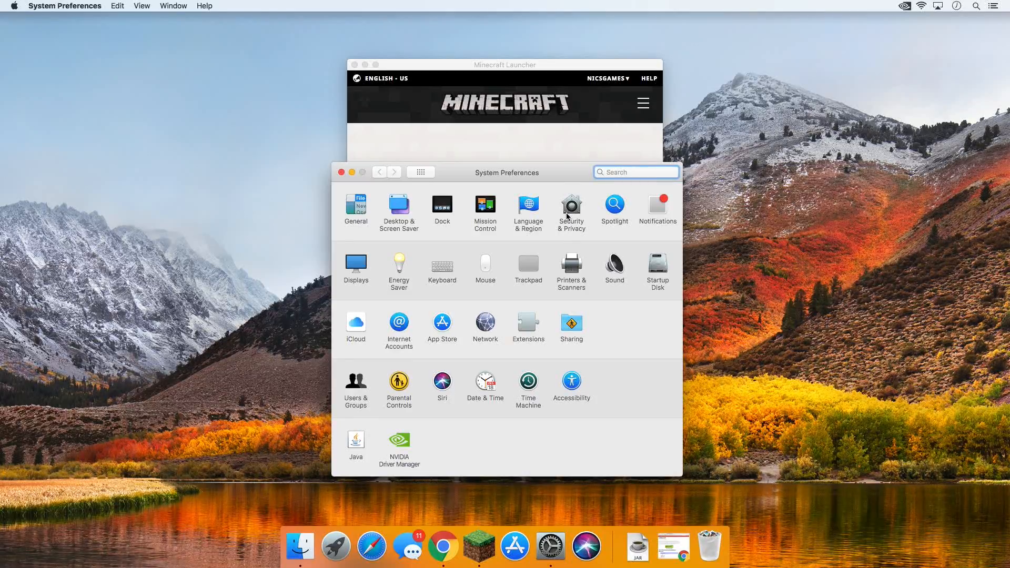
In Security & Privacy, allow the blocked OptiFine jar to open anyway and confirm
click(571, 207)
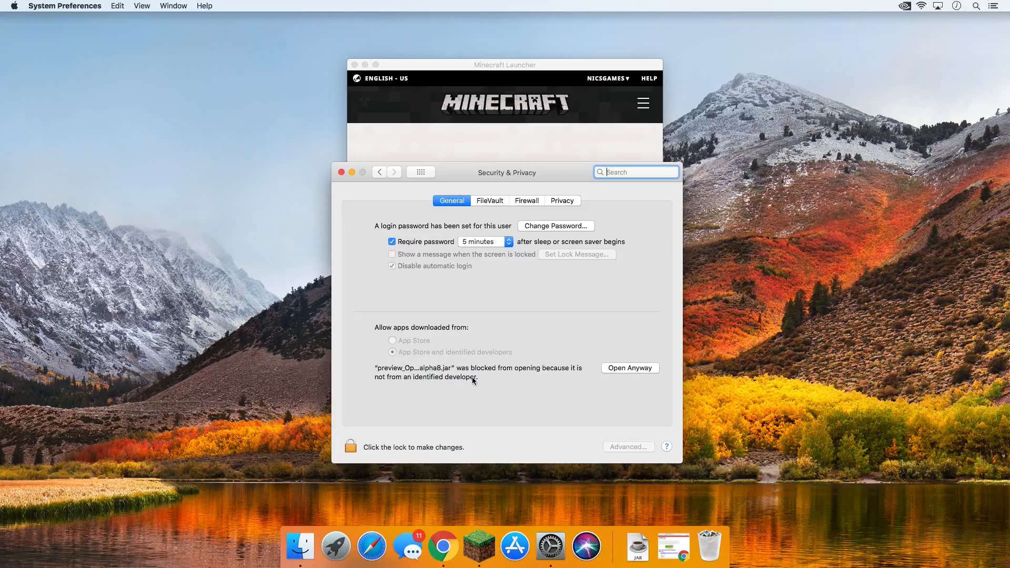
mouse_move(422, 388)
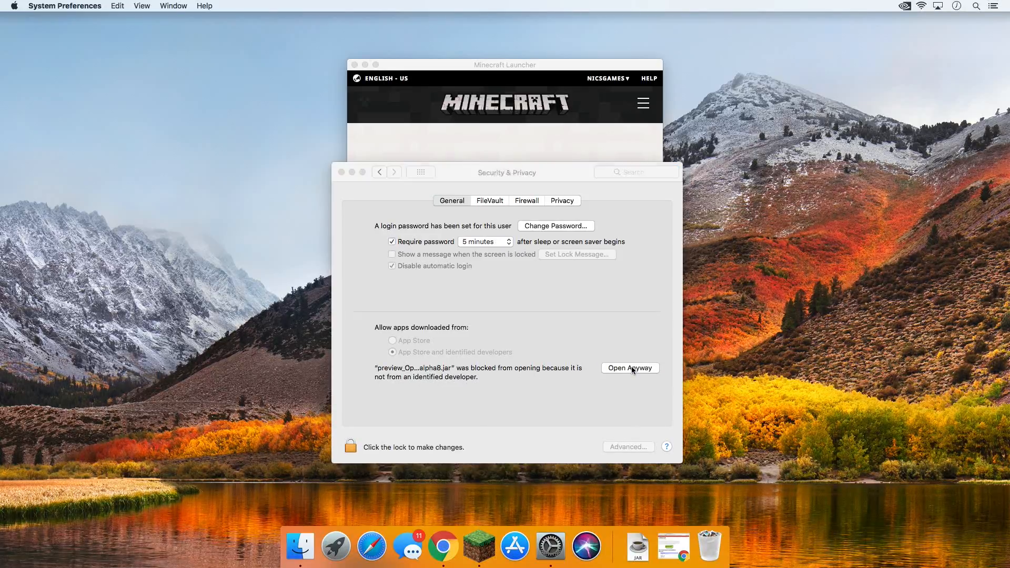
click(629, 368)
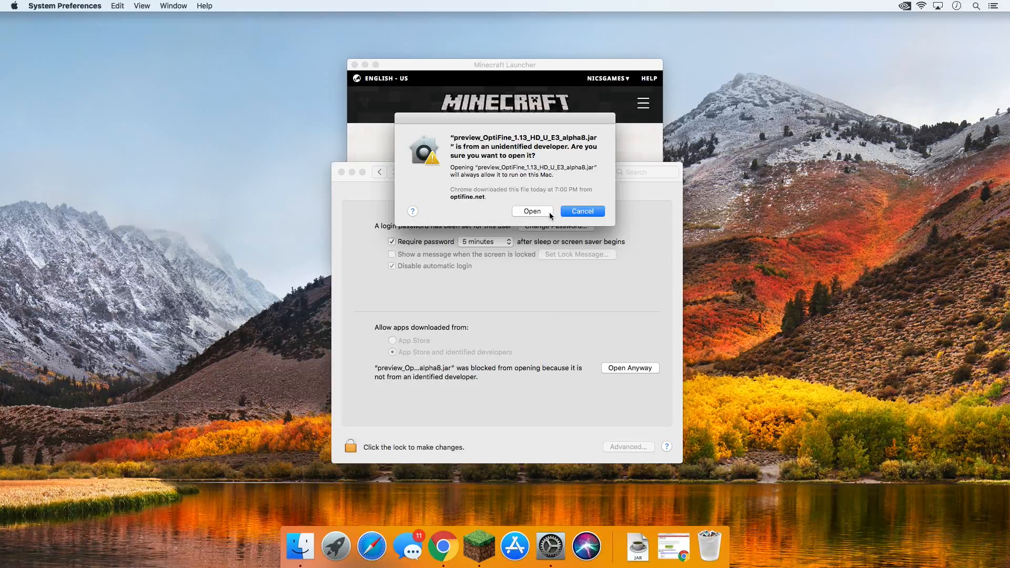
click(581, 210)
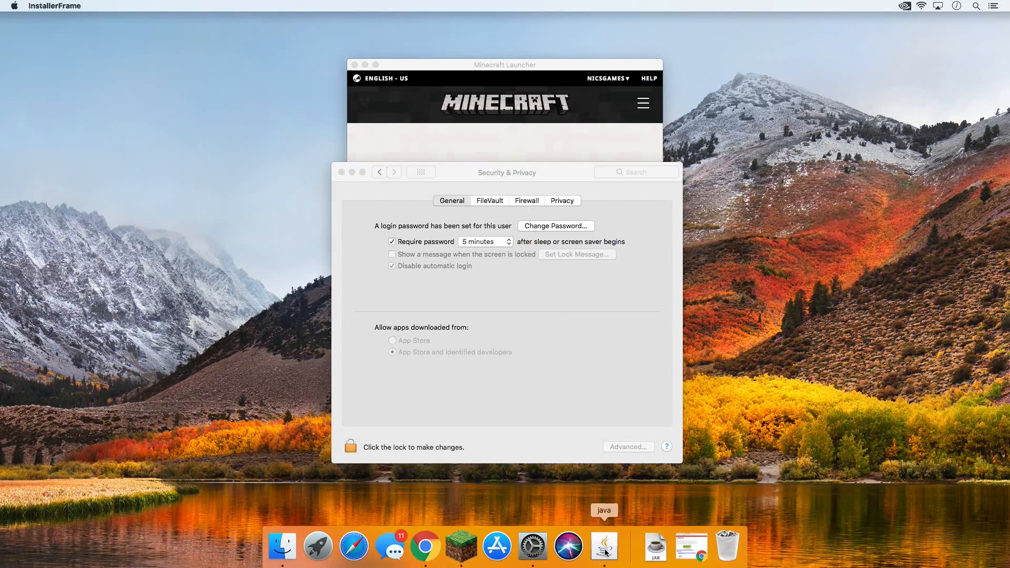
Run the OptiFine installer's Install and acknowledge the successful-installation notice
click(604, 547)
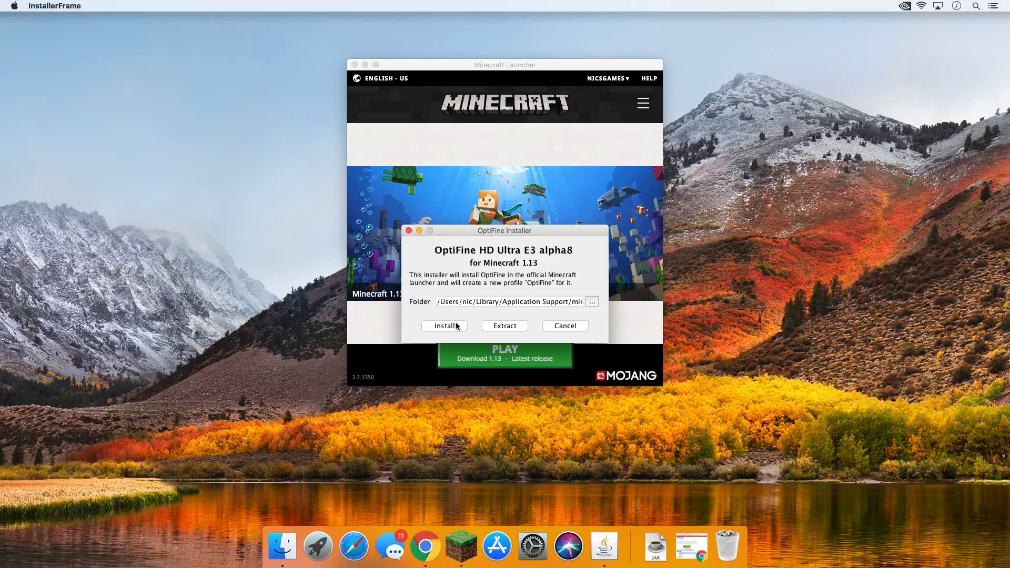
click(444, 325)
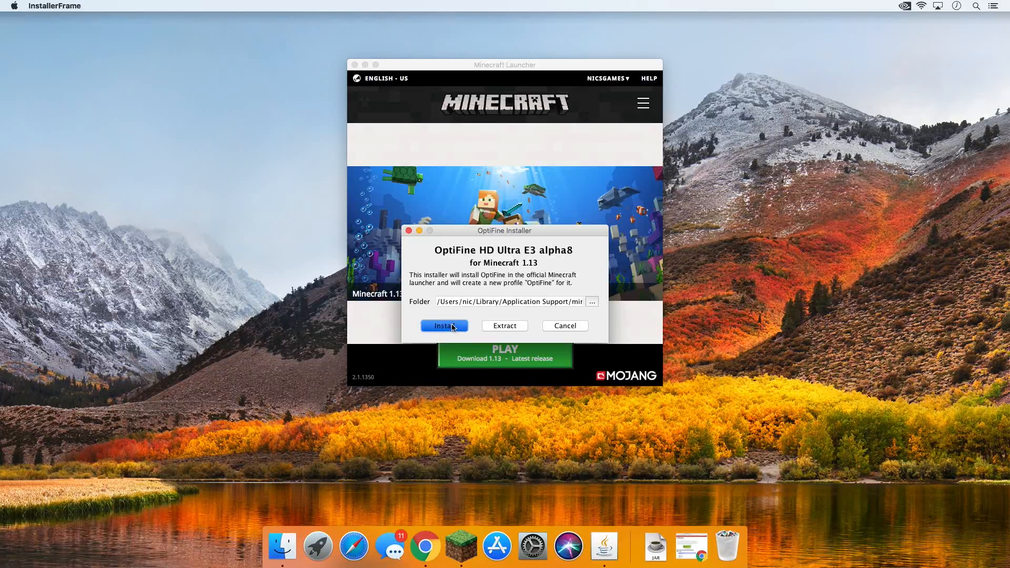
click(444, 325)
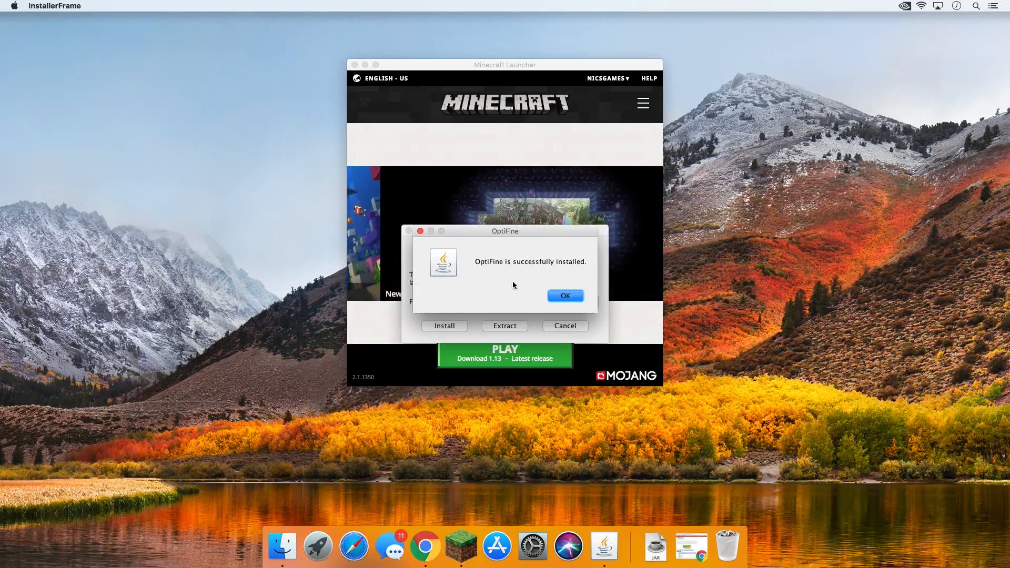
click(564, 295)
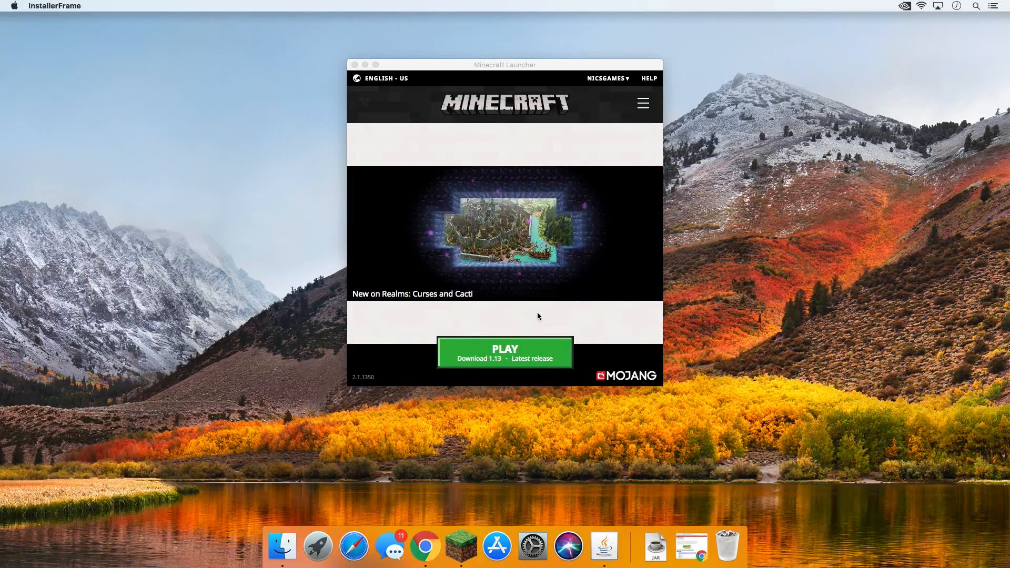
mouse_move(425, 547)
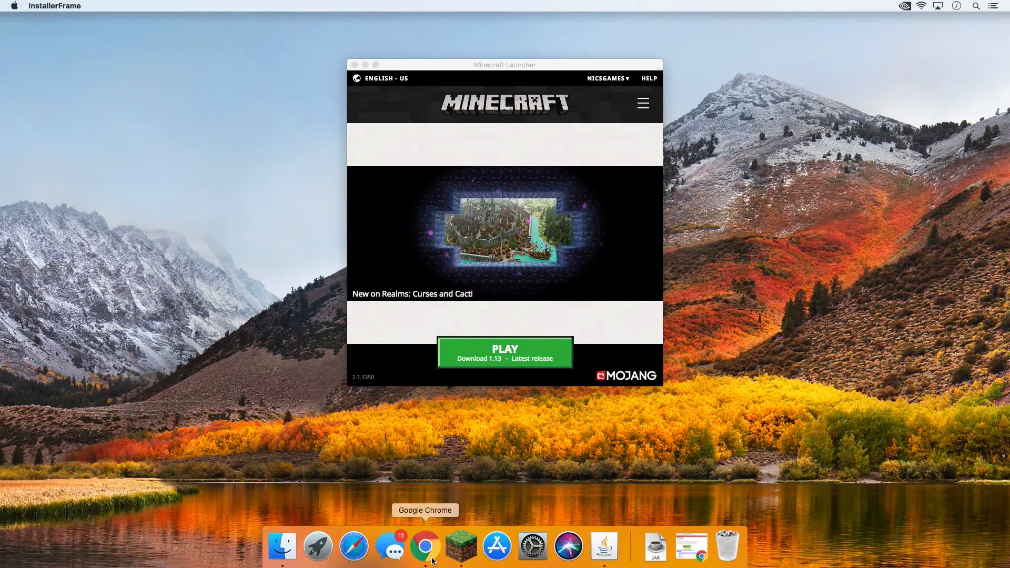
Bring Chrome forward and scroll the TheBreakdown.xyz Java install article
click(425, 547)
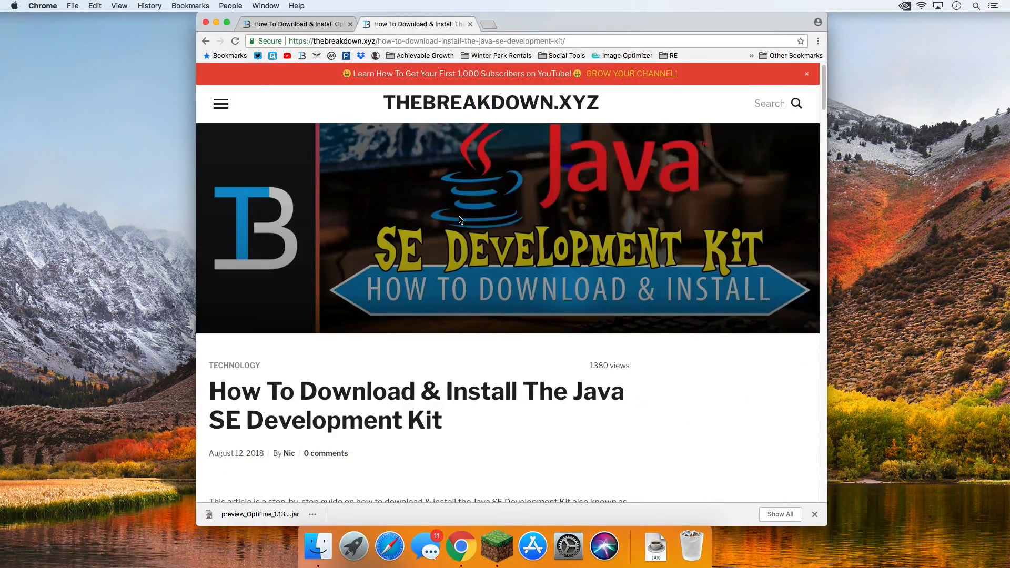
scroll(down, 3)
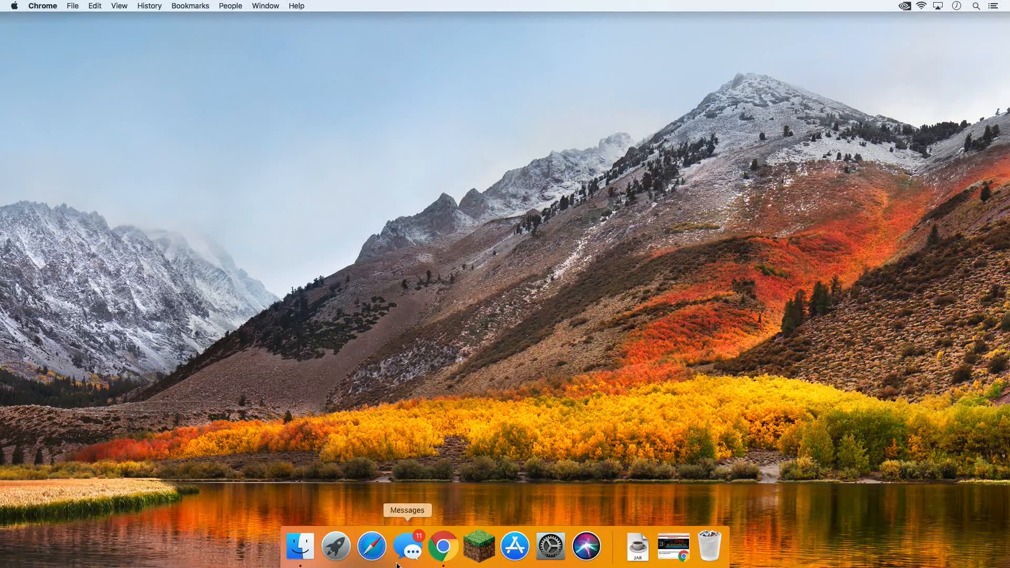
Create launch profile 'Optif' using version 1.13-OptiFine_HD_U_E3_alpha8 and return to News
click(478, 546)
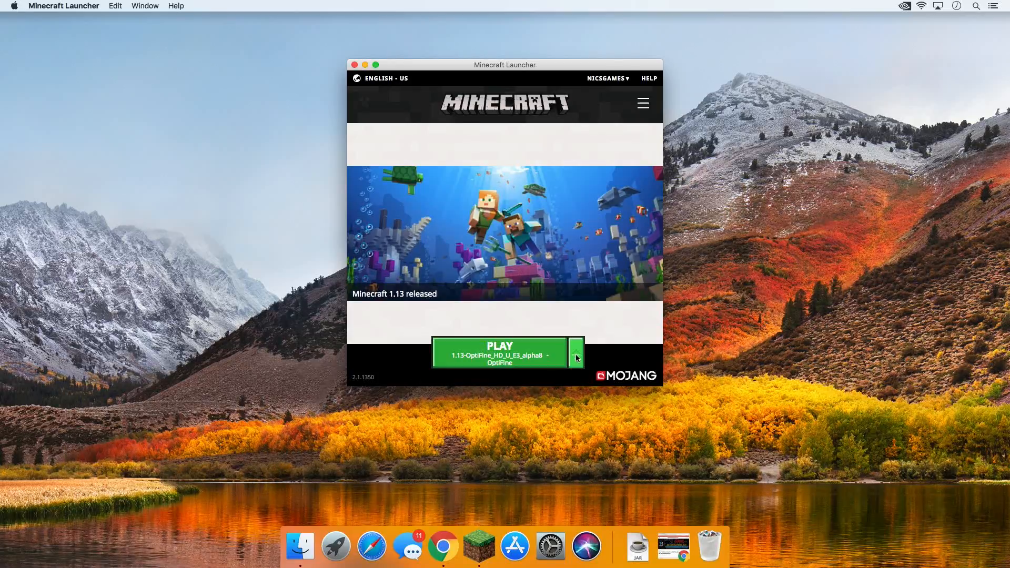
click(575, 354)
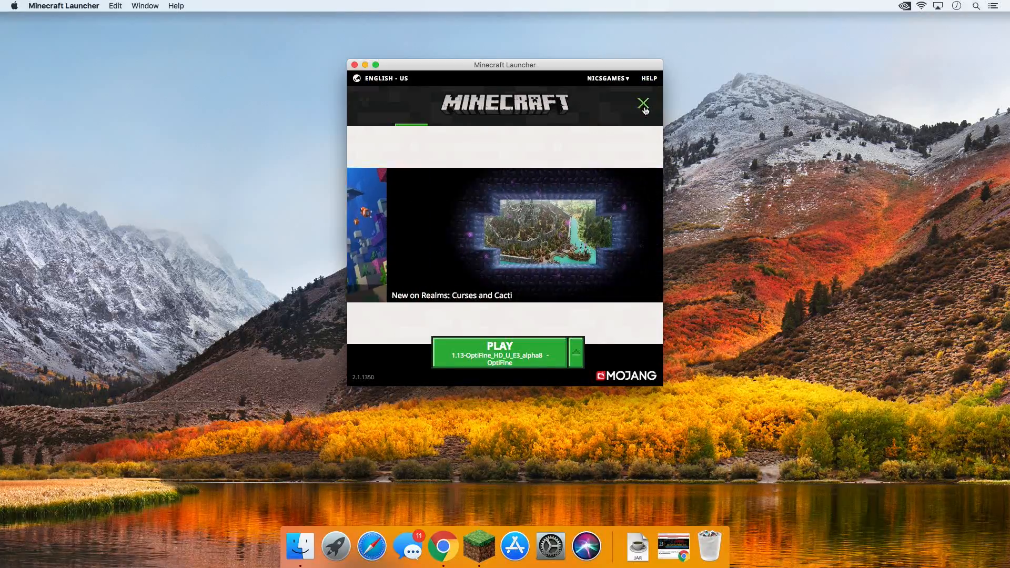
click(575, 132)
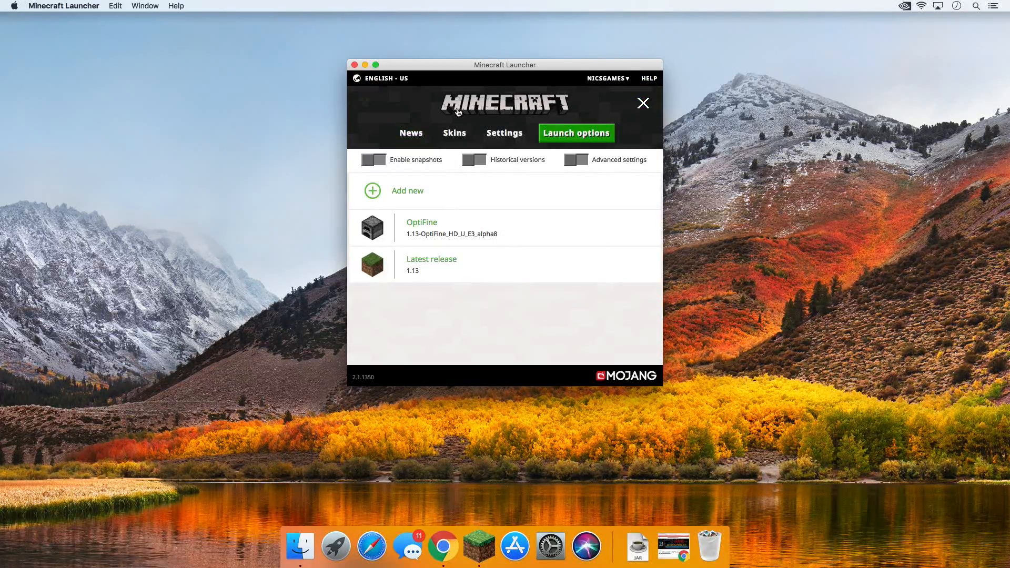
mouse_move(431, 228)
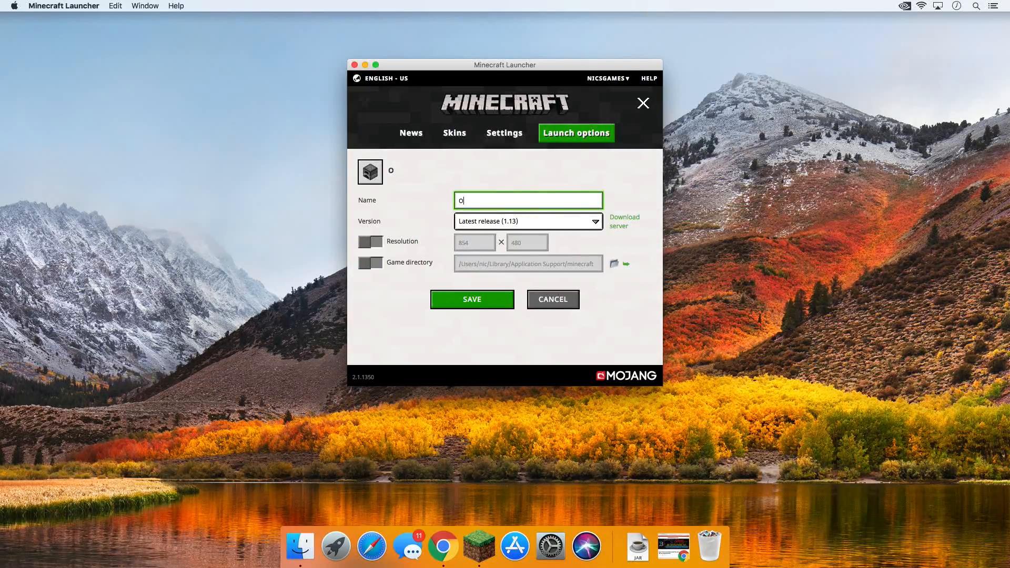
text(Optif)
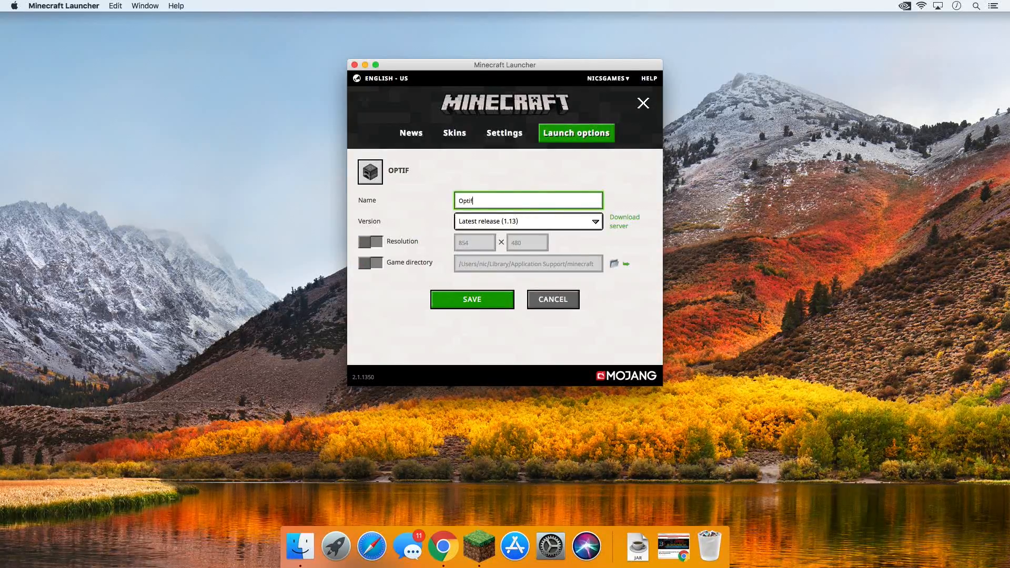
click(529, 221)
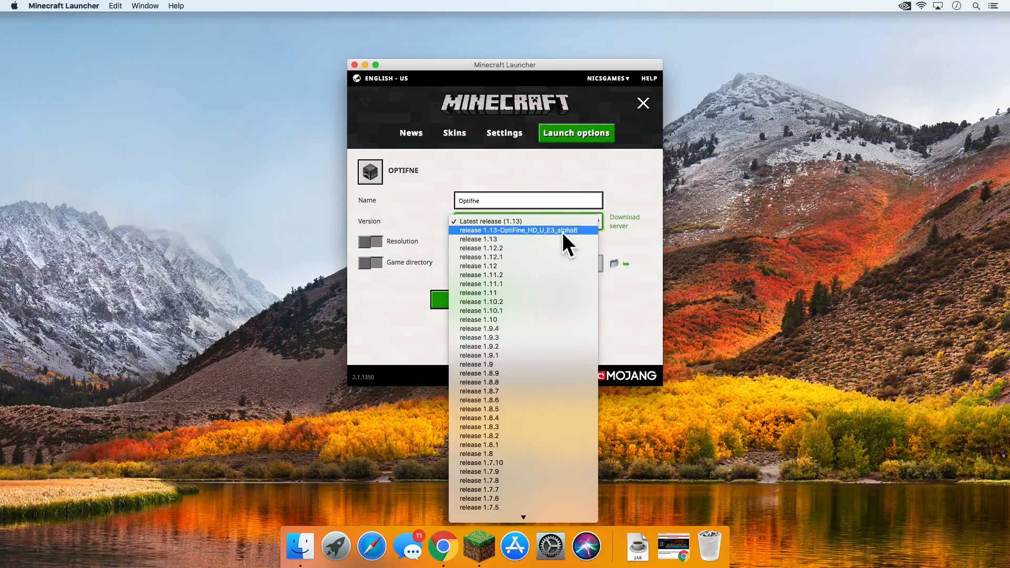
mouse_move(516, 233)
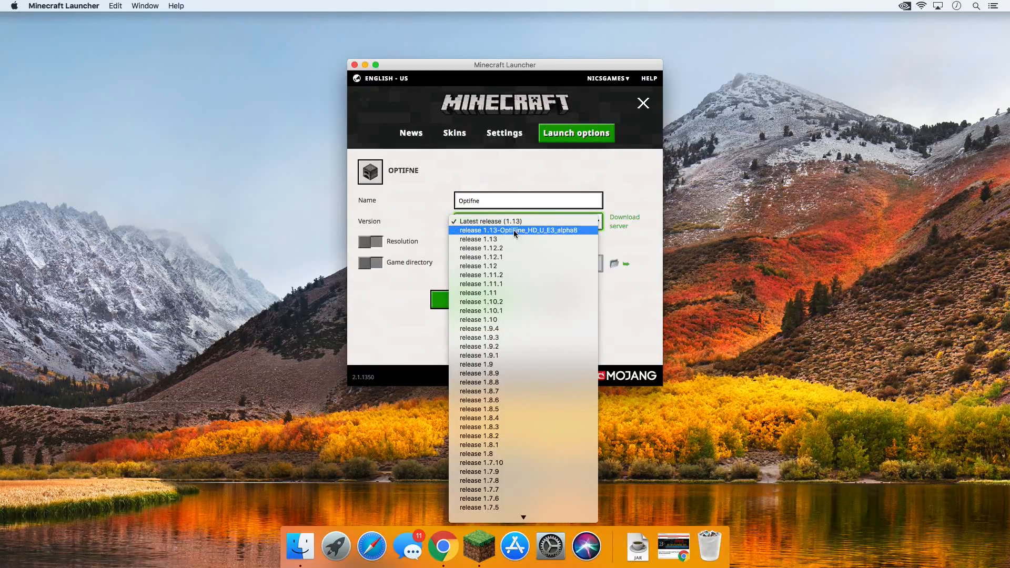
click(522, 231)
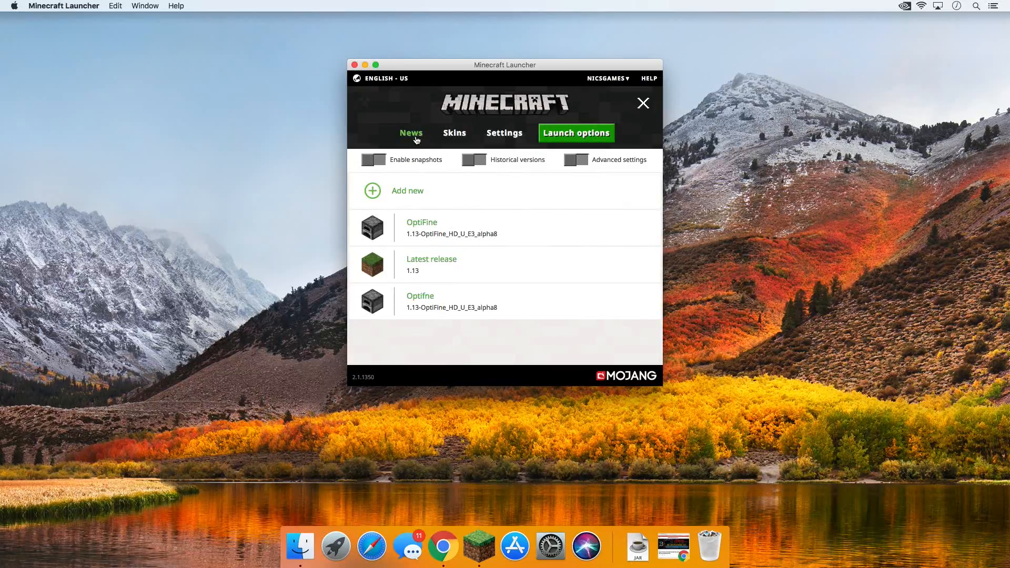
click(411, 132)
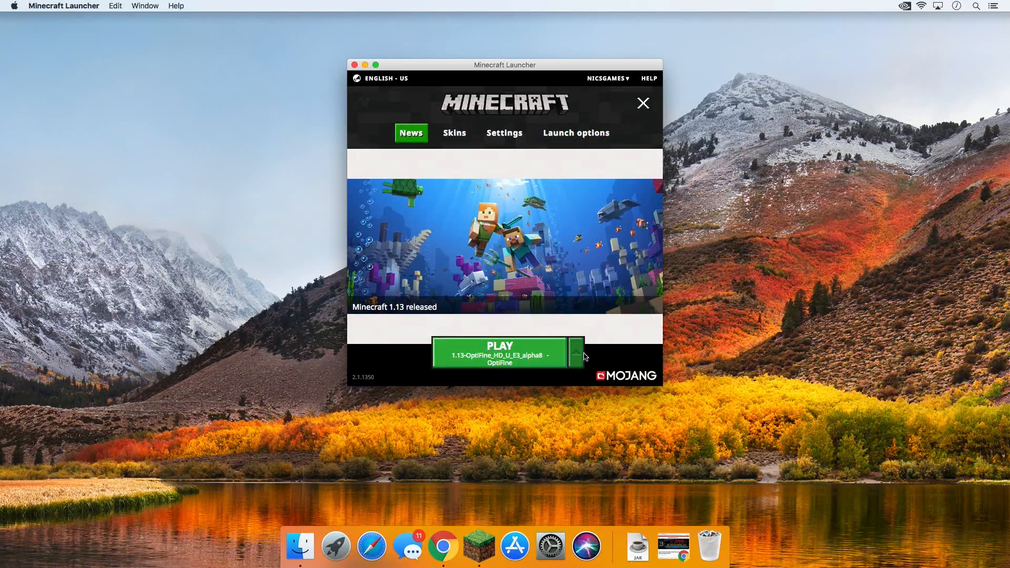
Play with the OptiFine profile so the 1.13 OptiFine game files download and launch
click(498, 353)
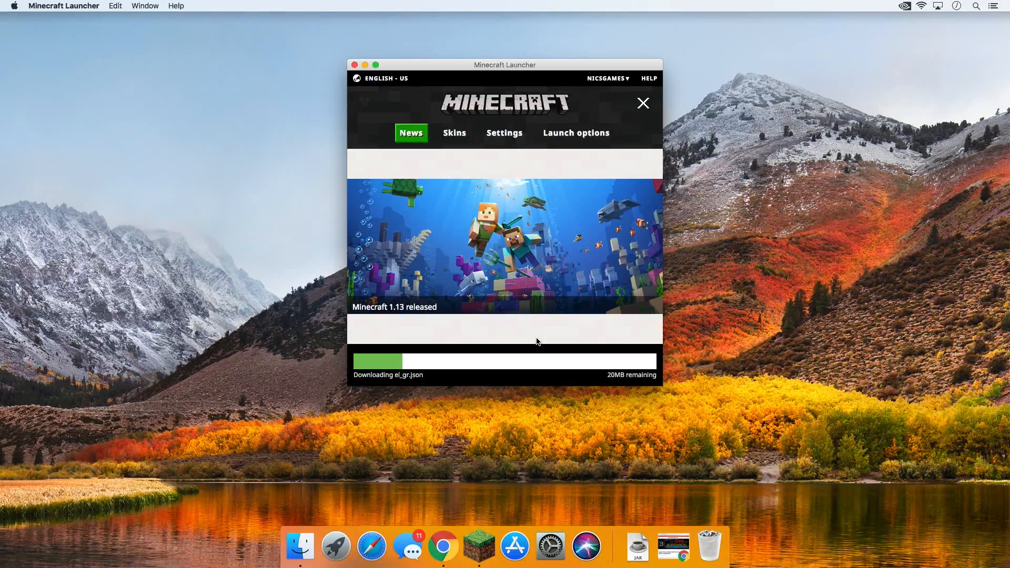
click(643, 103)
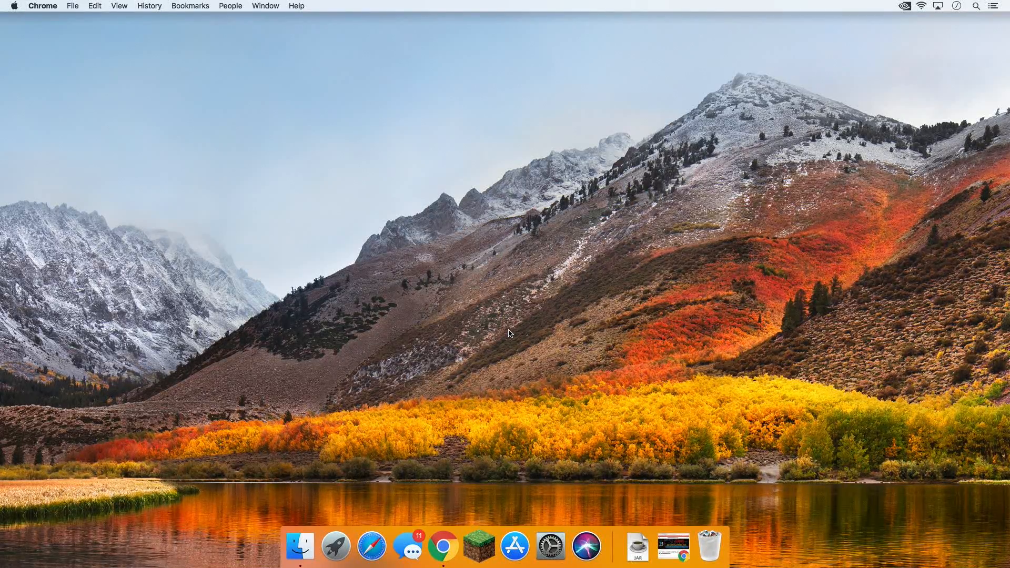
View OptiFine's Video Settings from Options, then go to the Resource Packs screen
click(479, 547)
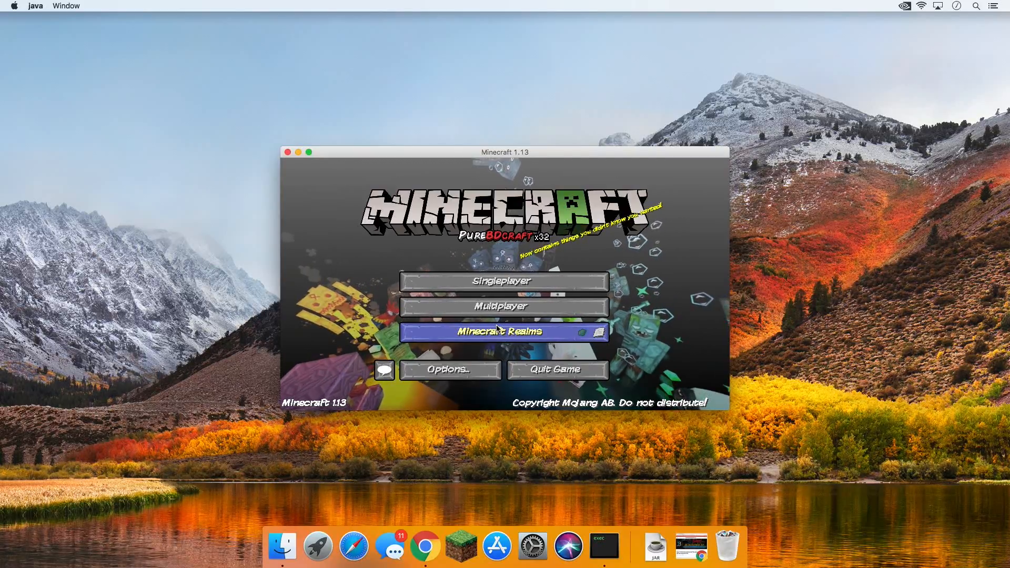
mouse_move(504, 306)
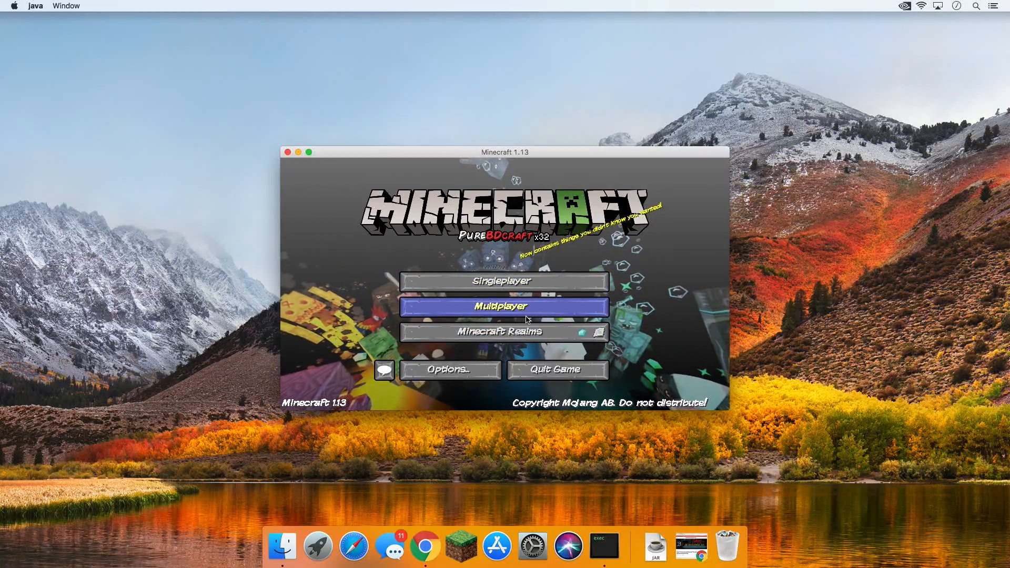
click(450, 370)
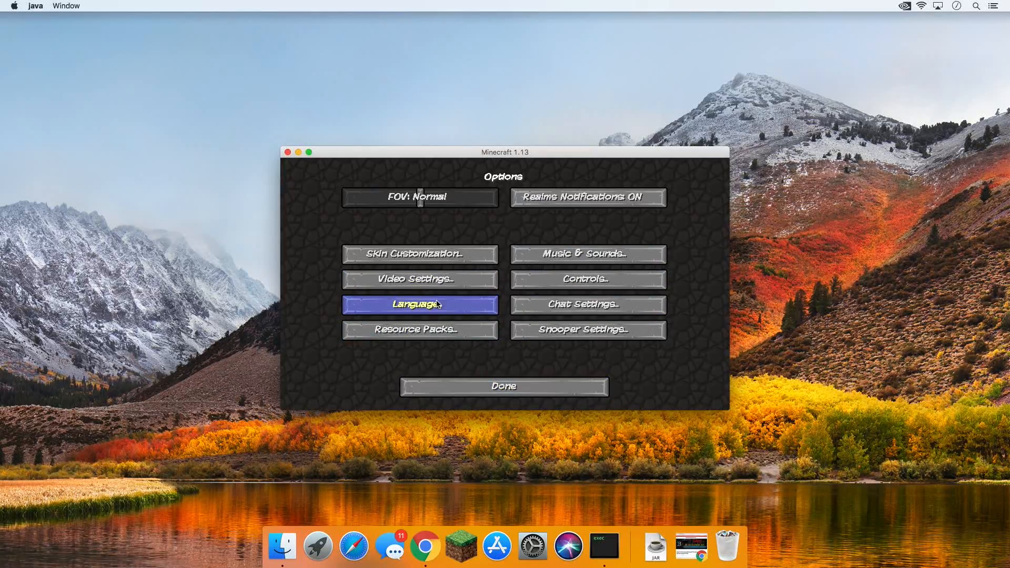
click(419, 279)
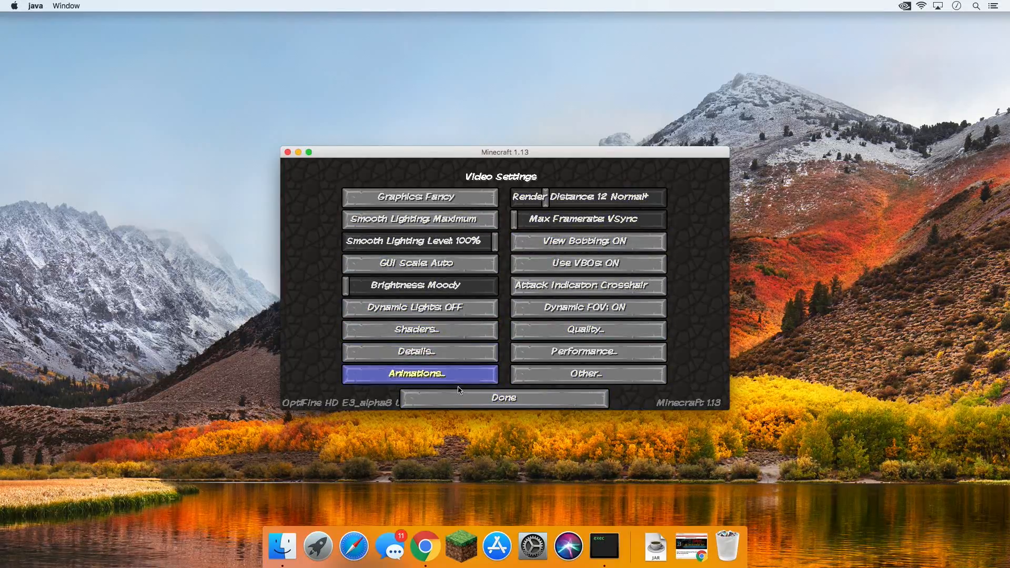
click(503, 398)
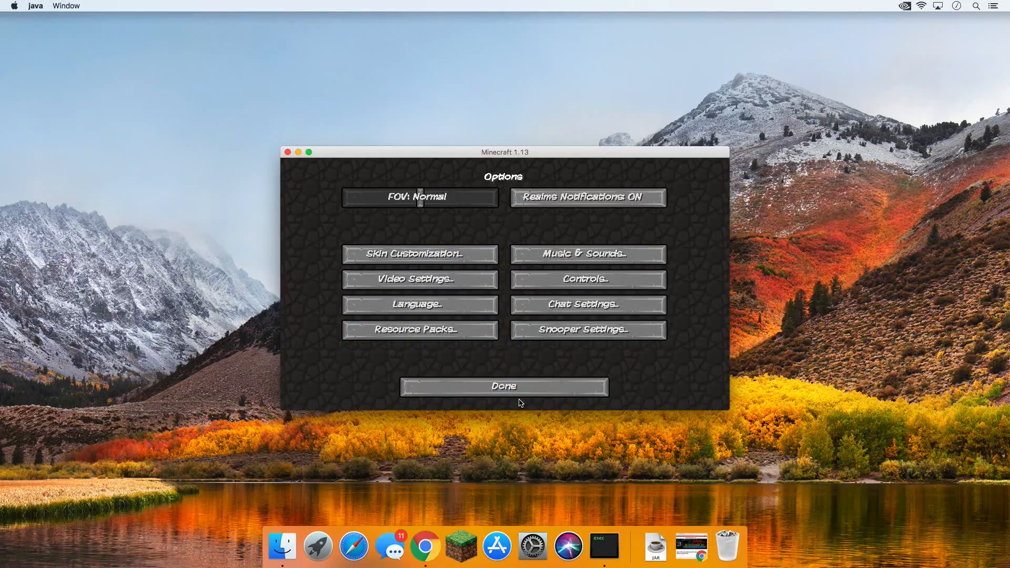
click(420, 329)
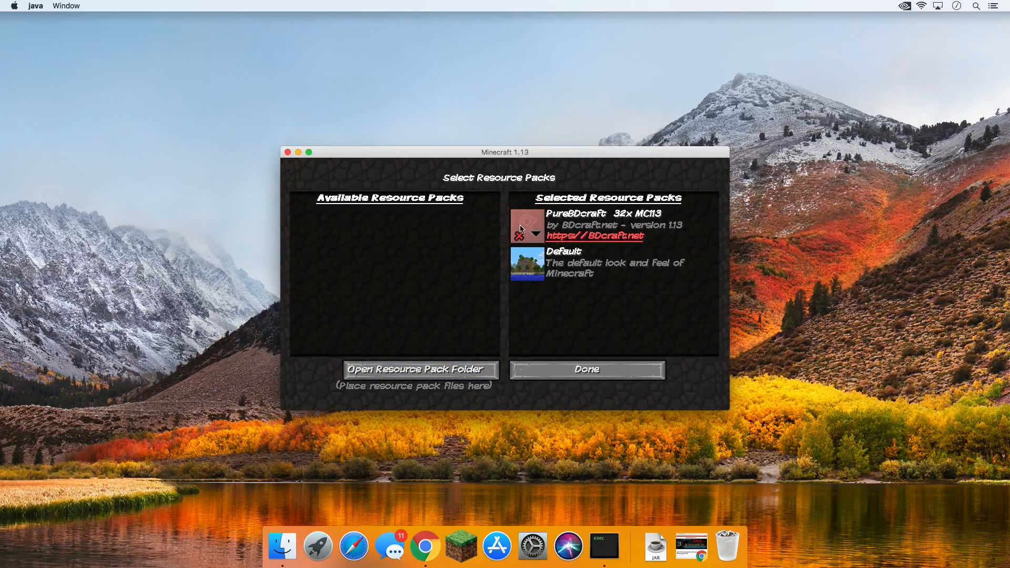